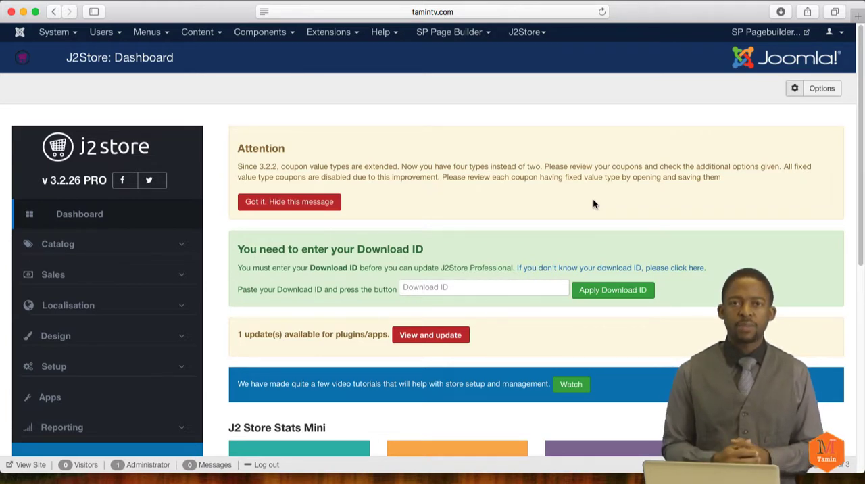
Expand the J2Store Setup menu to list Configuration, Currencies and Payment methods.
scroll(down, 3)
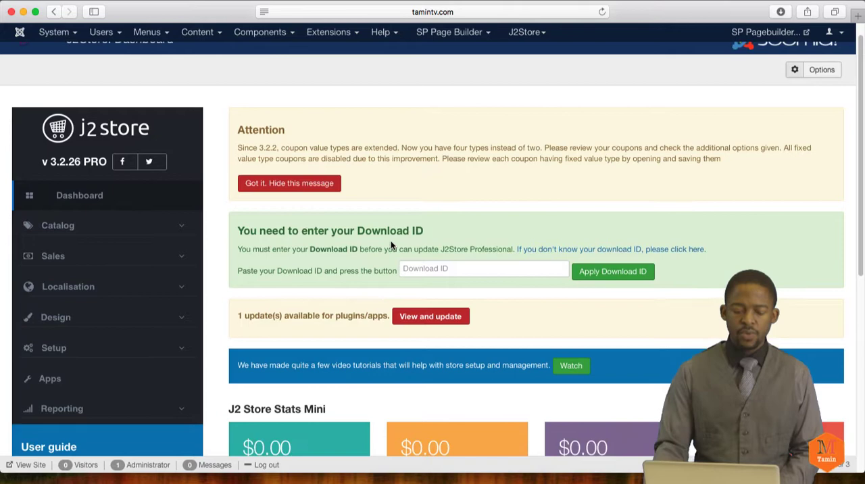
click(53, 347)
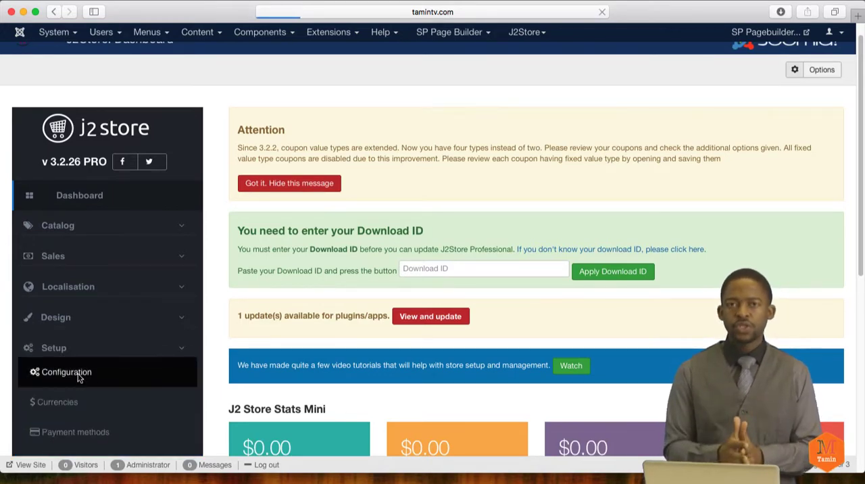
Open Configuration on Basic Settings and view the Load jQuery UI dropdown options.
click(65, 372)
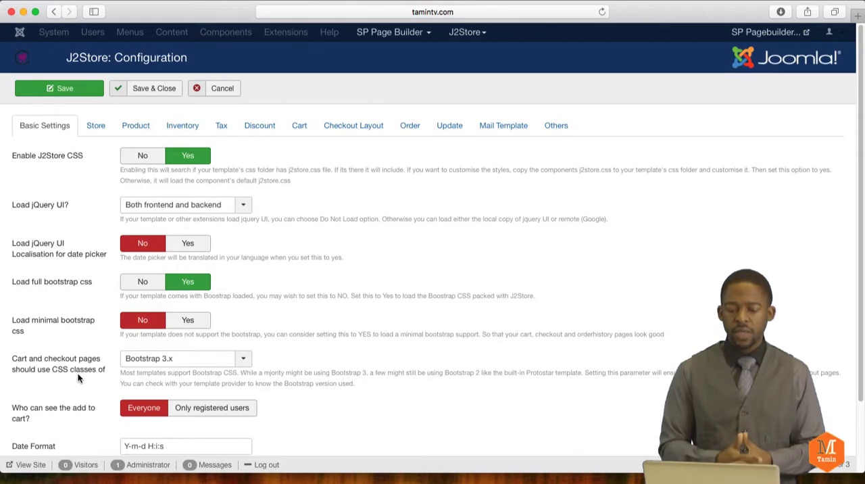
mouse_move(426, 280)
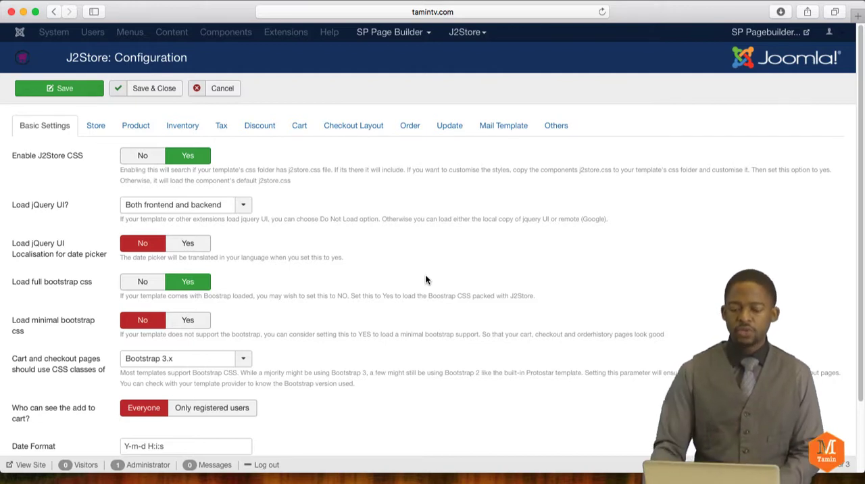
mouse_move(397, 325)
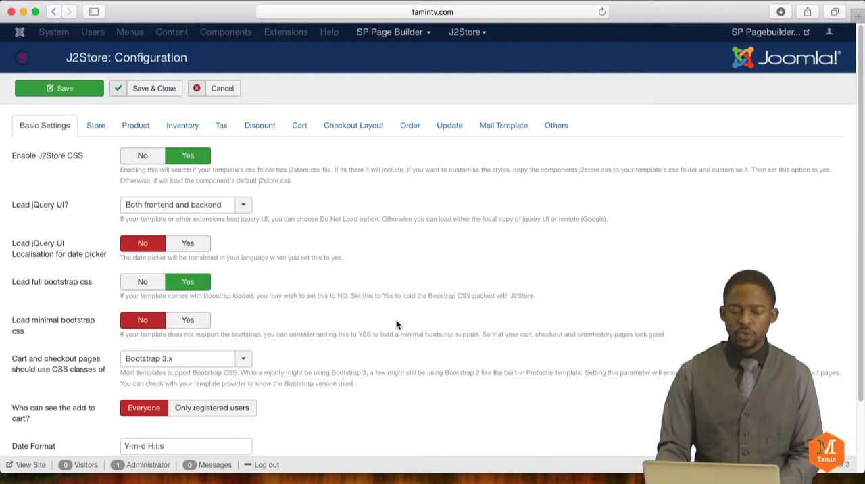
mouse_move(38, 163)
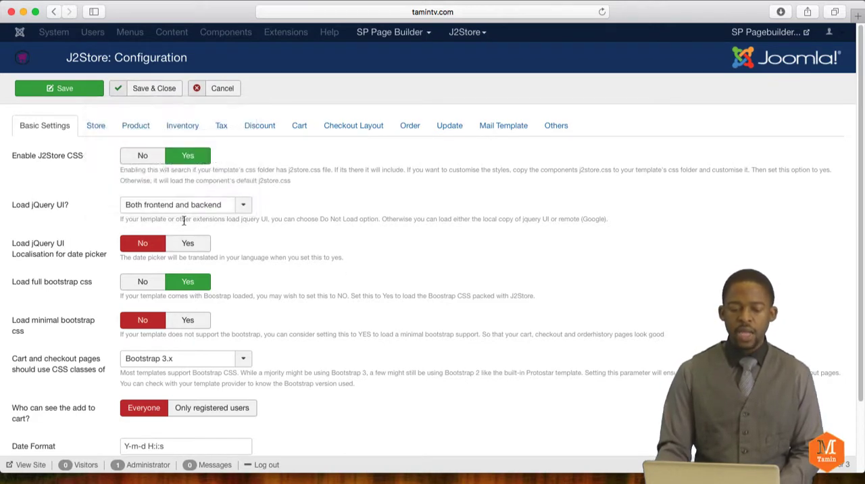
mouse_move(351, 223)
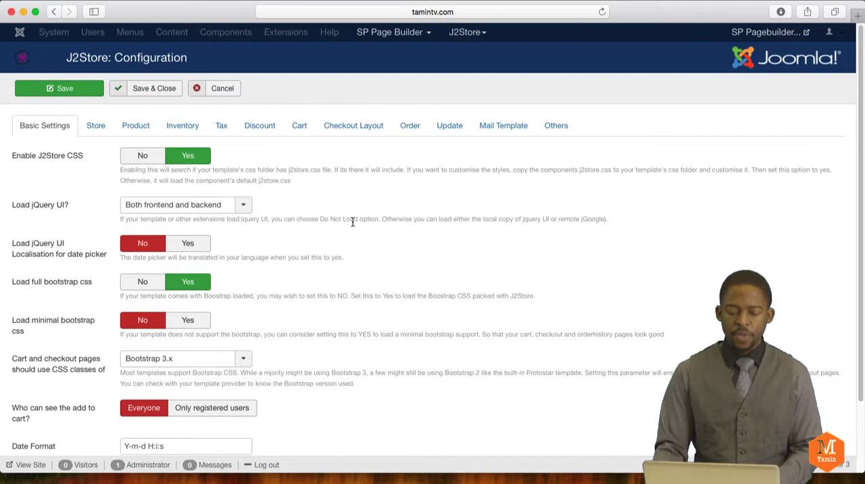
scroll(down, 3)
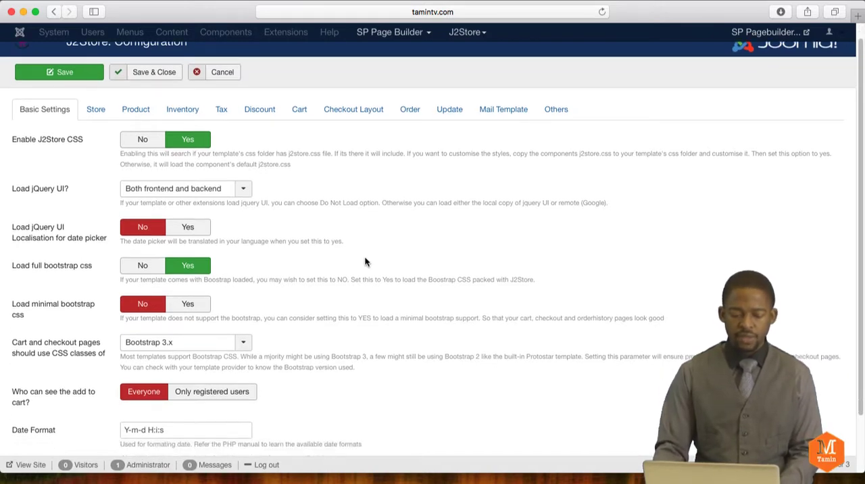
scroll(down, 3)
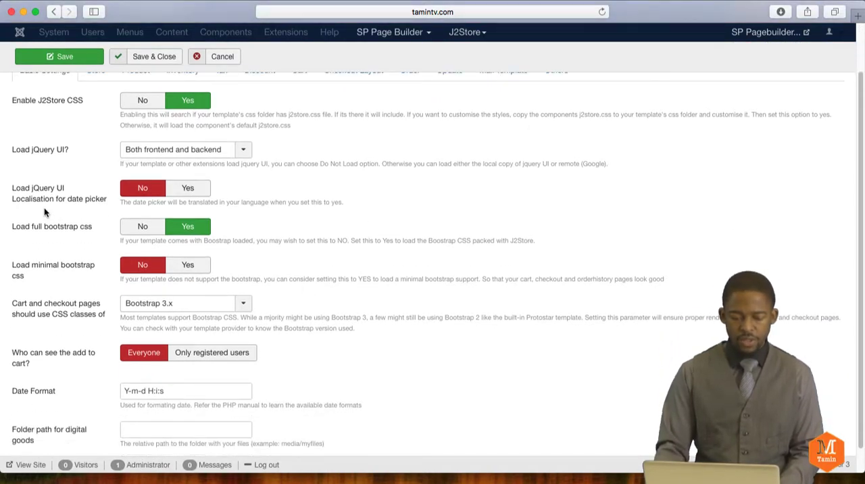
mouse_move(40, 149)
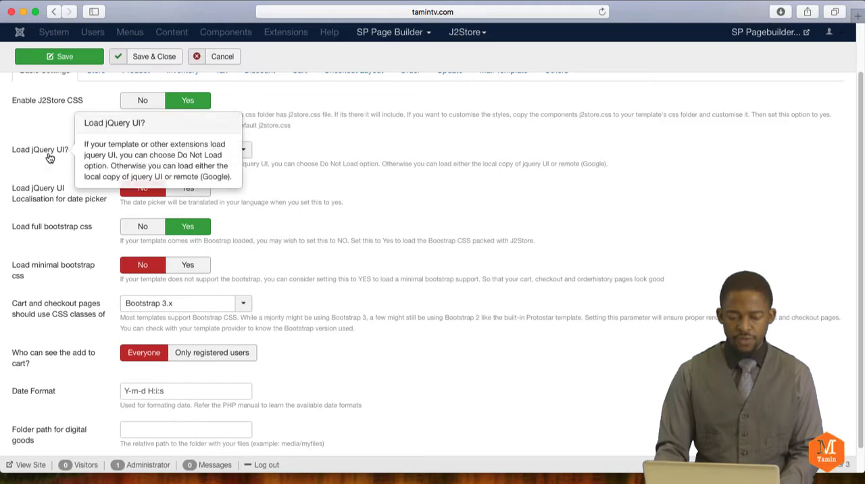
click(243, 149)
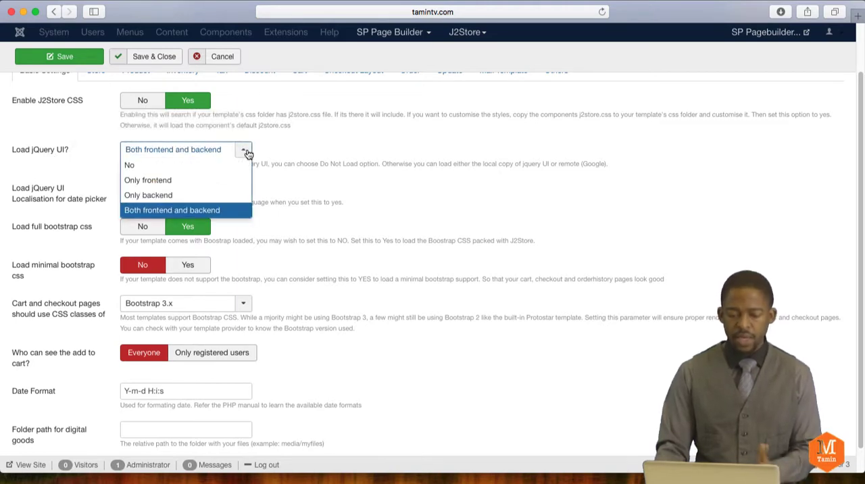
click(172, 210)
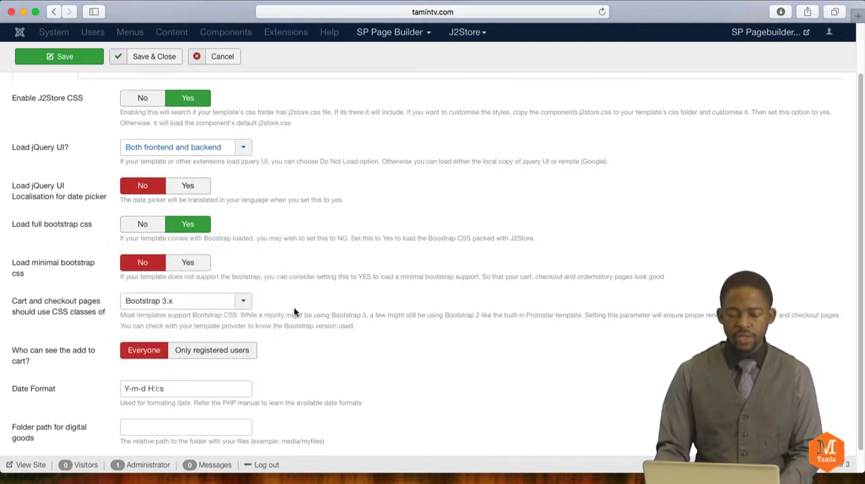
click(186, 301)
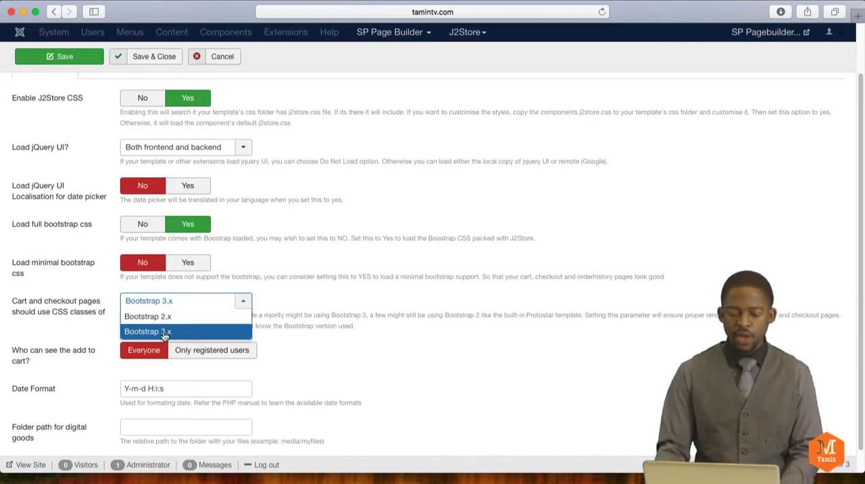
click(147, 331)
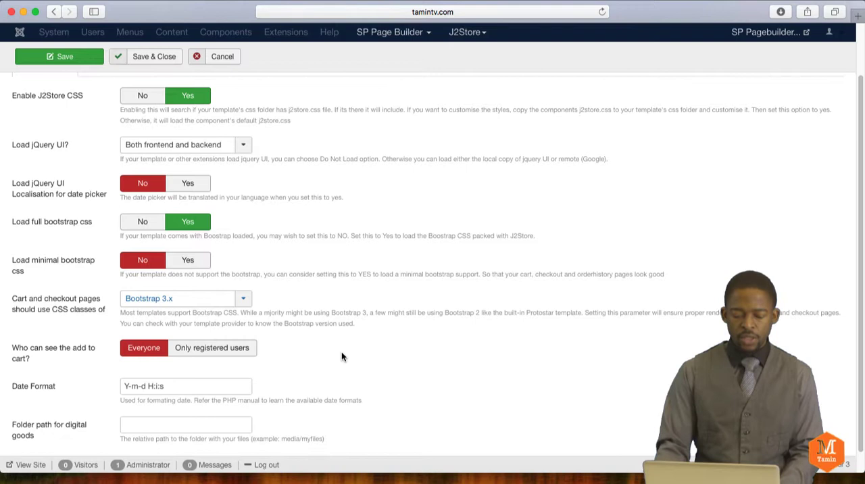
scroll(down, 3)
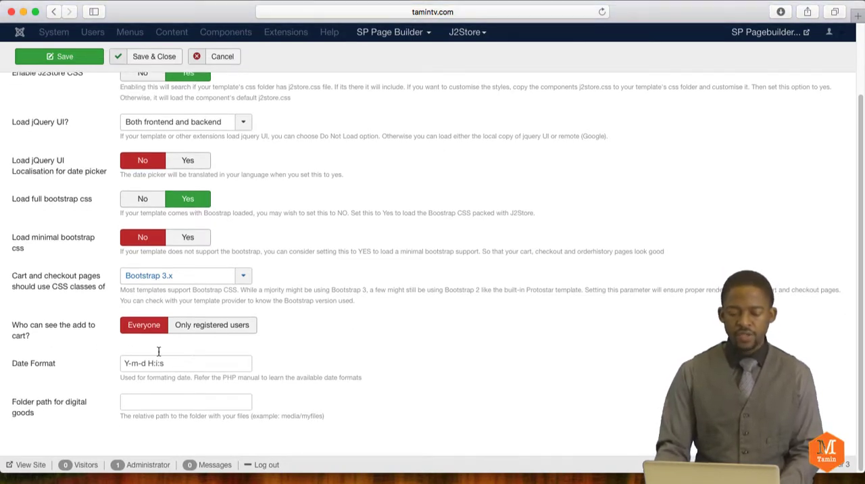
mouse_move(389, 348)
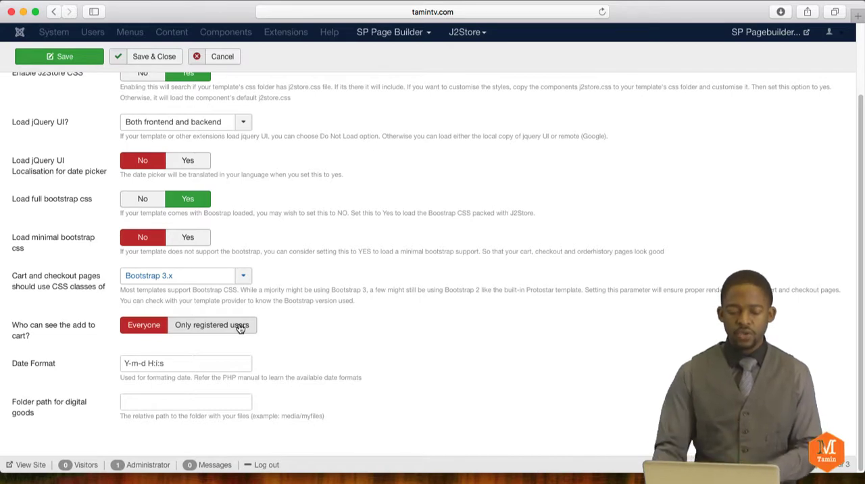
mouse_move(239, 329)
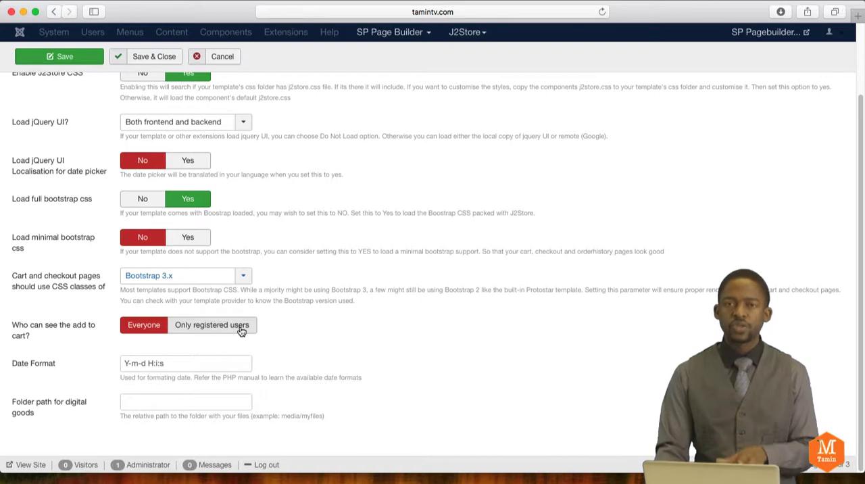
mouse_move(263, 335)
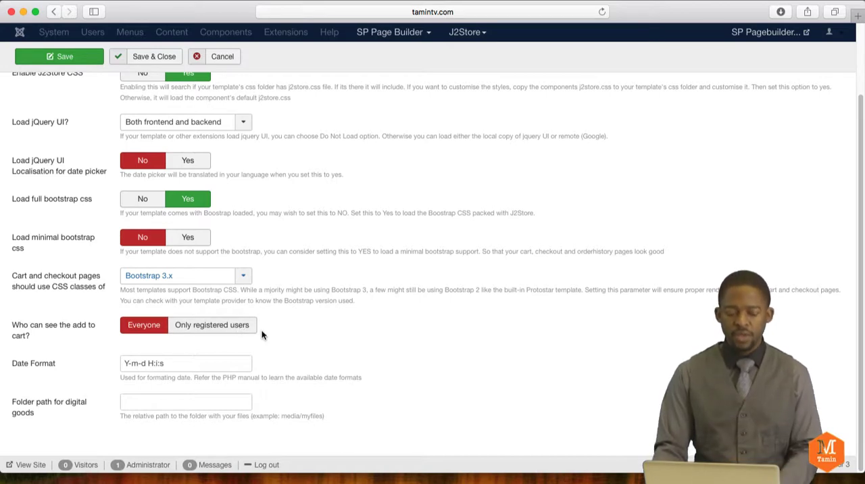
mouse_move(82, 388)
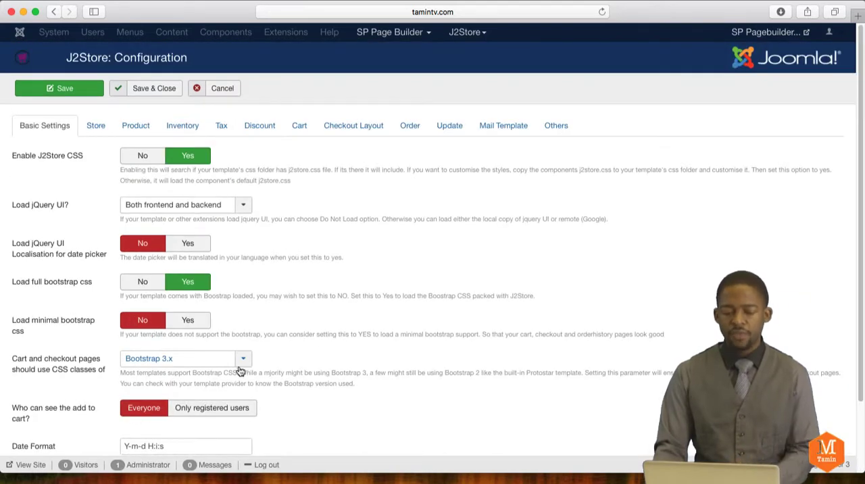
Review the Store tab's address, USD currency, and pound and centimetre defaults.
click(95, 126)
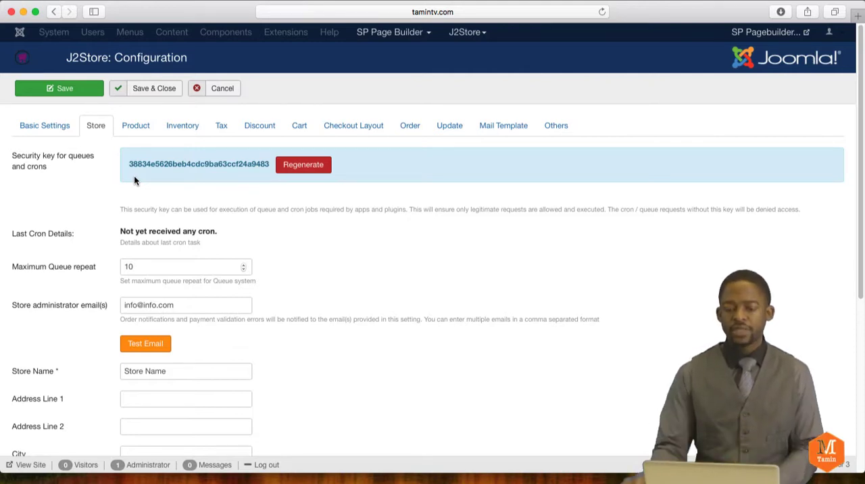
mouse_move(153, 185)
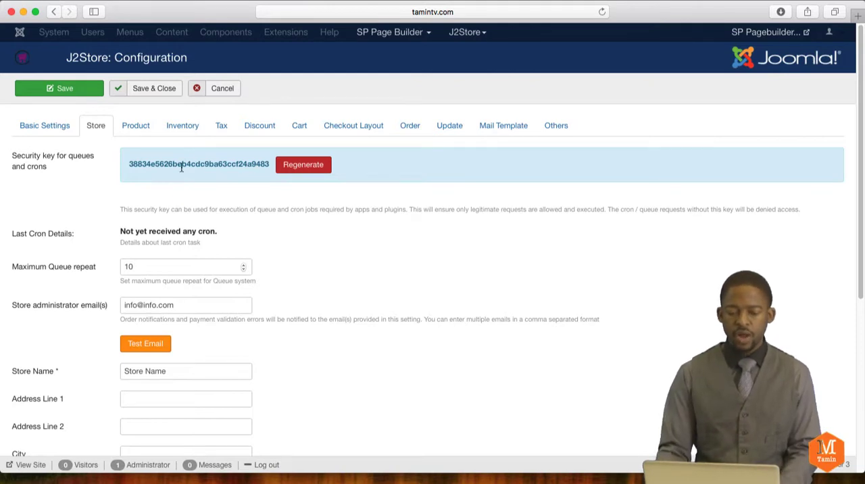
scroll(down, 3)
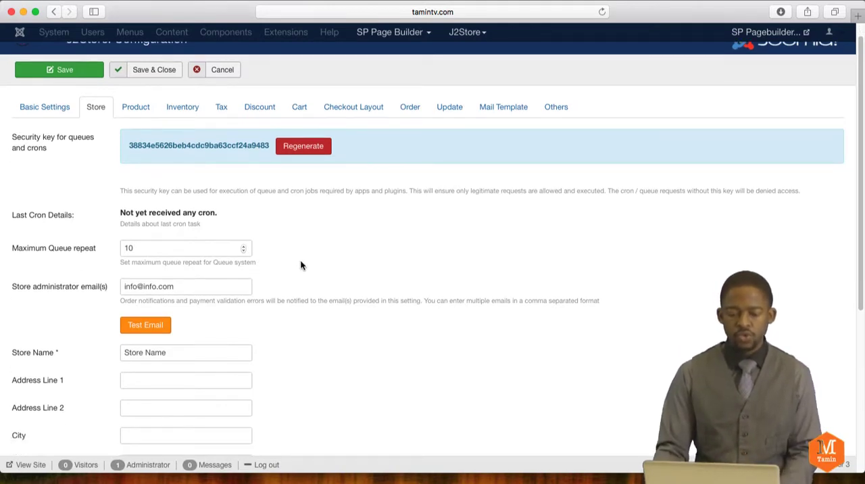
scroll(down, 3)
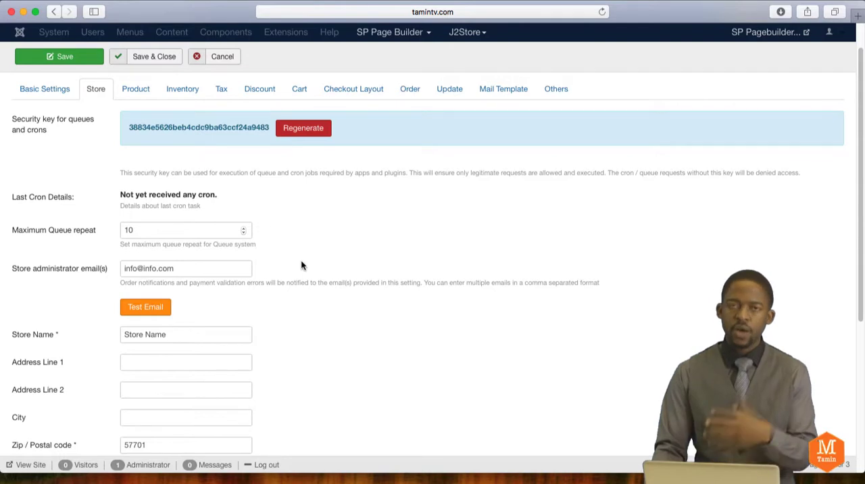
scroll(down, 3)
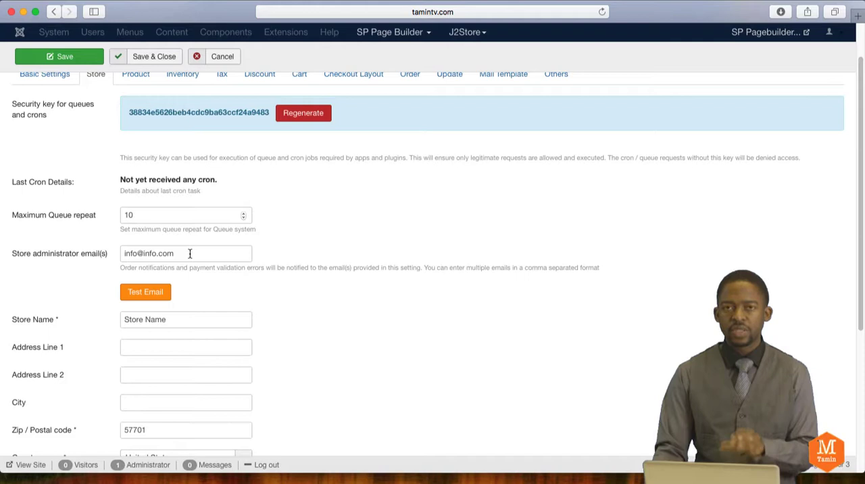
scroll(down, 3)
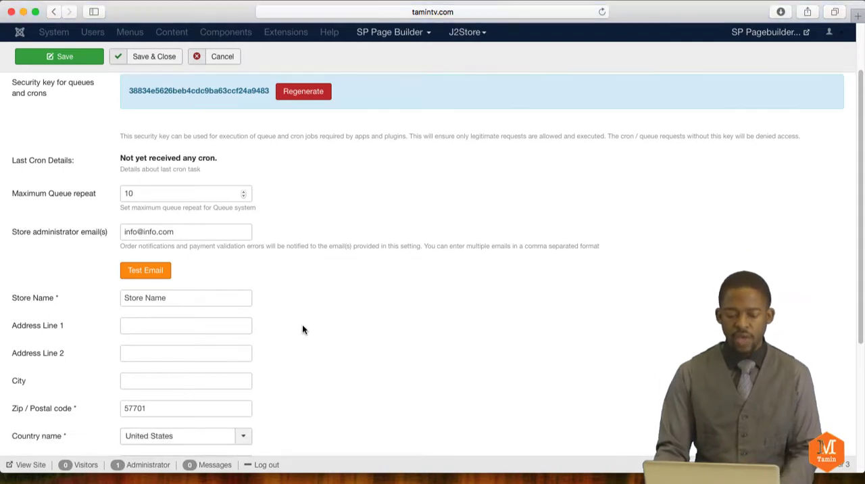
scroll(down, 3)
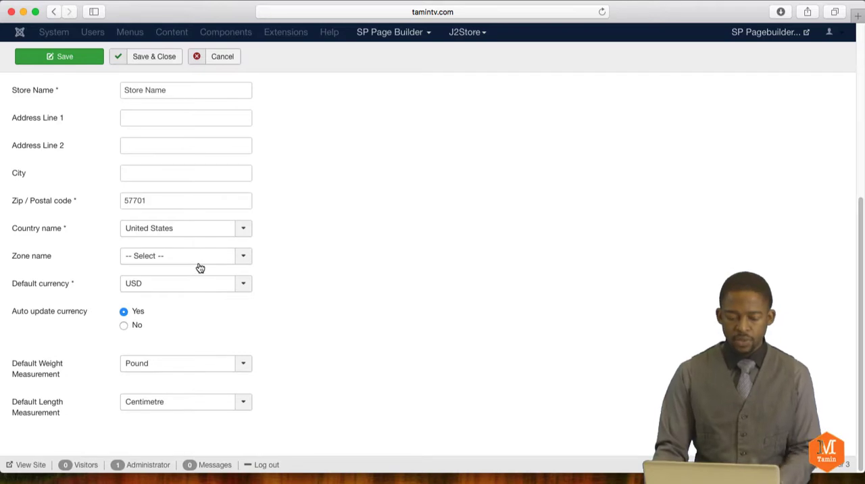
mouse_move(245, 286)
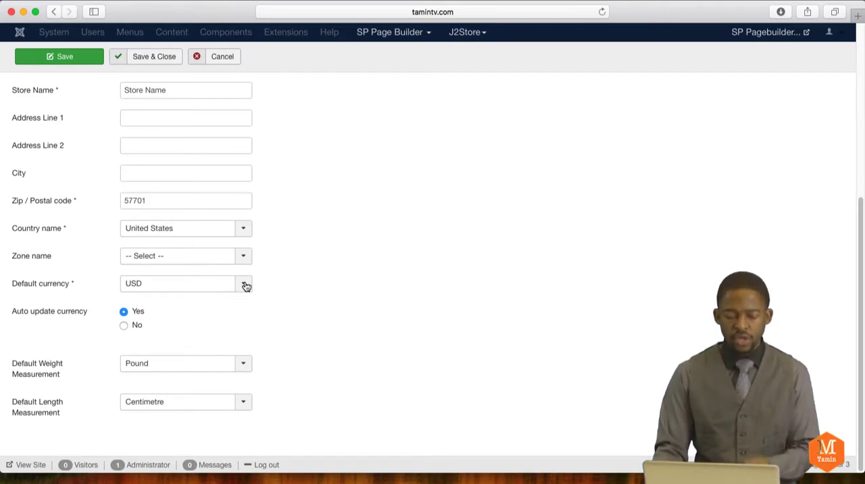
mouse_move(200, 241)
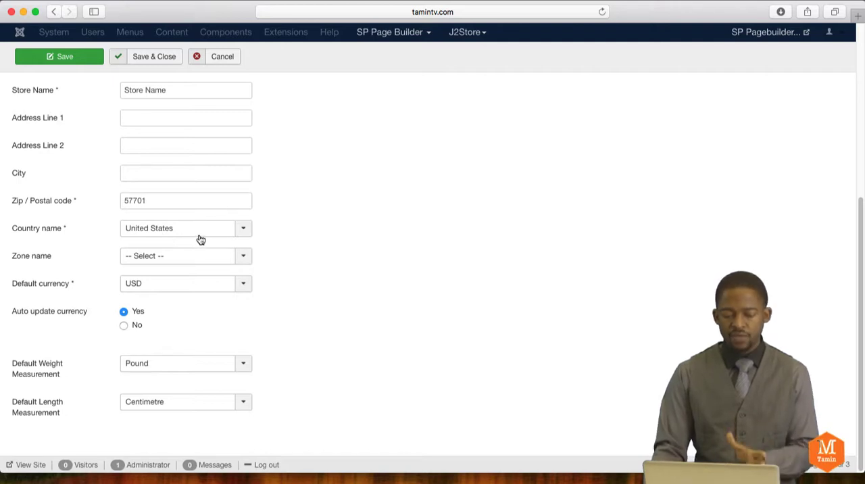
mouse_move(74, 379)
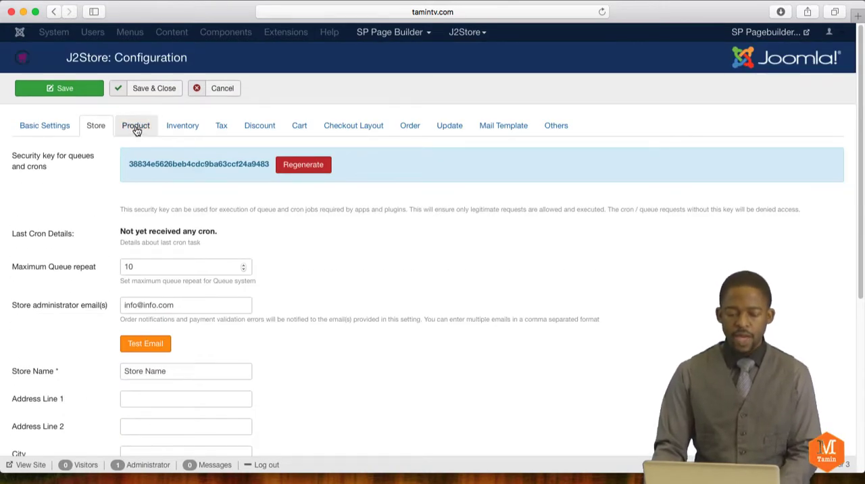
Review the Product tab's catalog mode and price display toggles, then show Inventory settings.
click(135, 125)
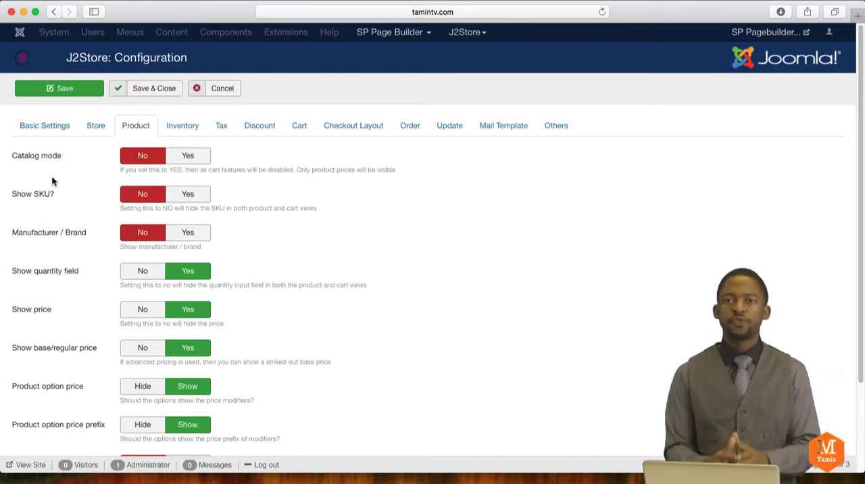
mouse_move(44, 180)
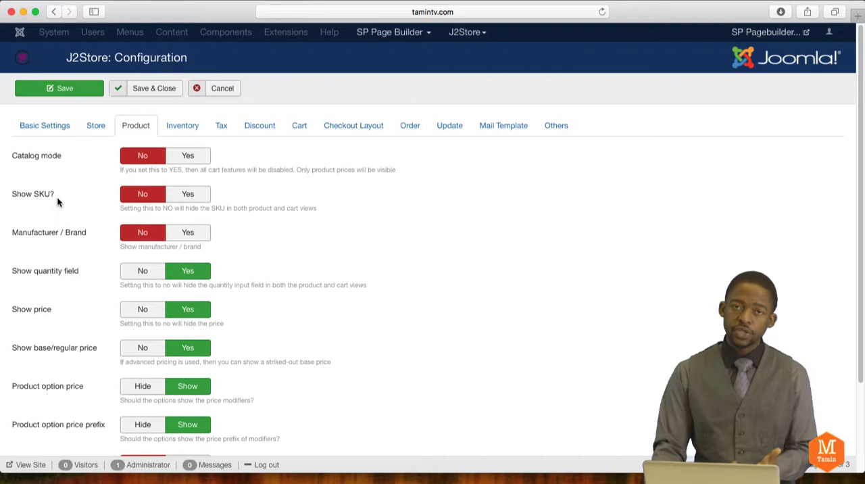
scroll(down, 3)
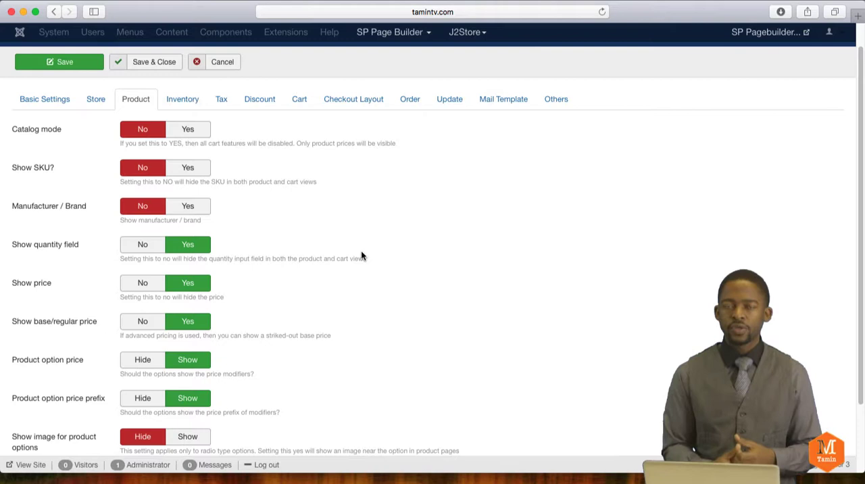
scroll(down, 3)
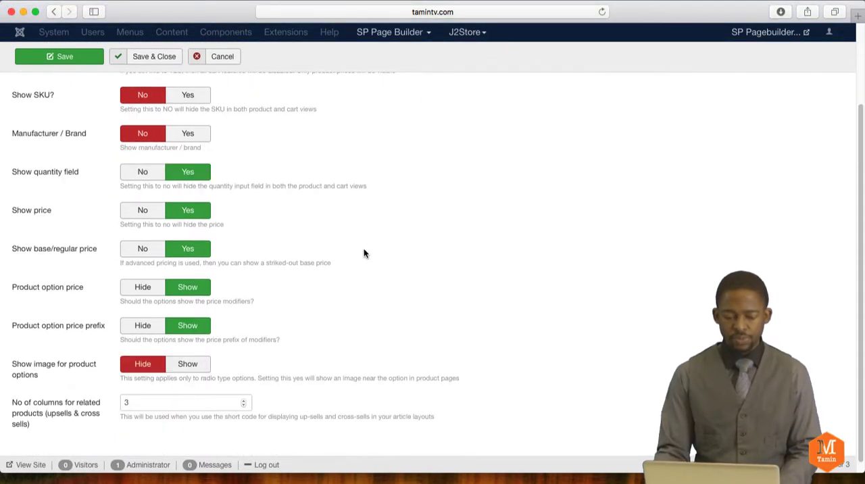
mouse_move(106, 174)
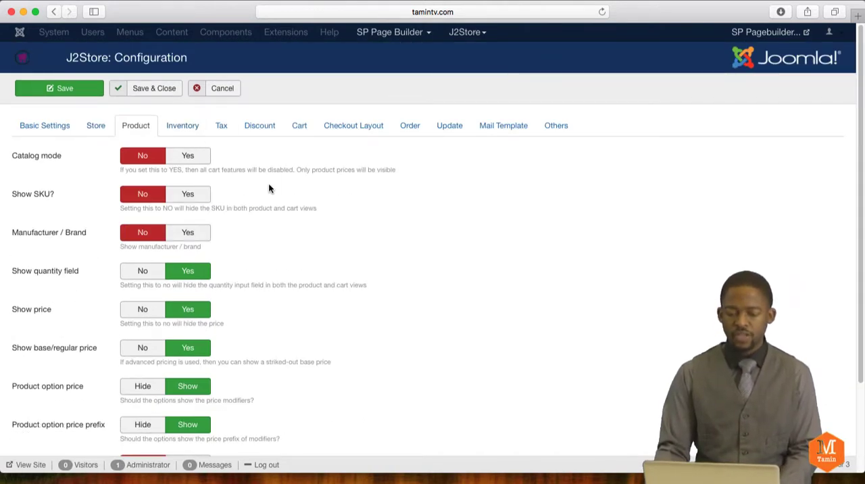
click(183, 125)
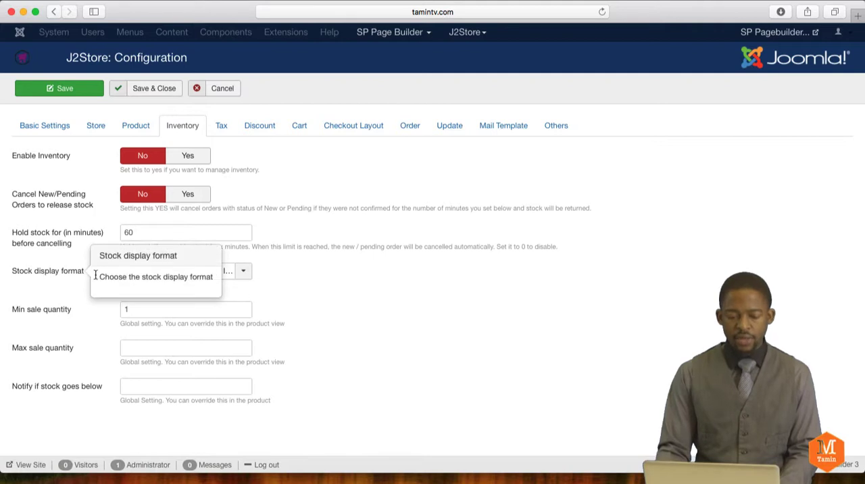
click(179, 271)
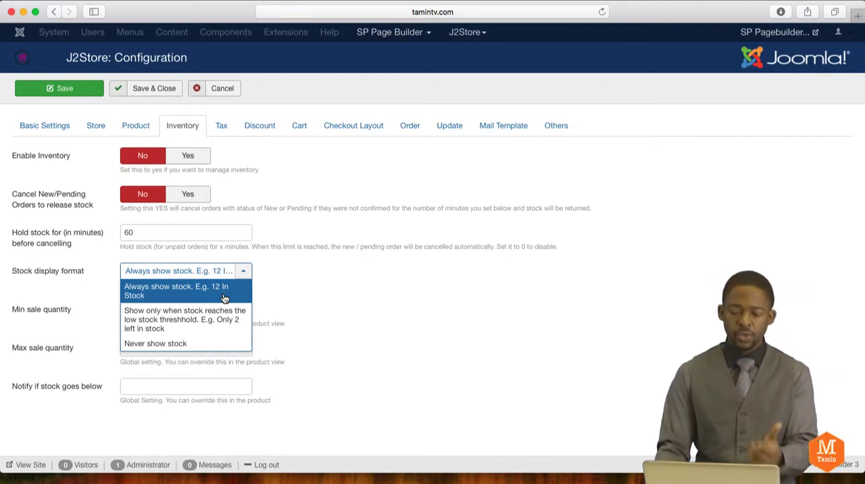
click(175, 291)
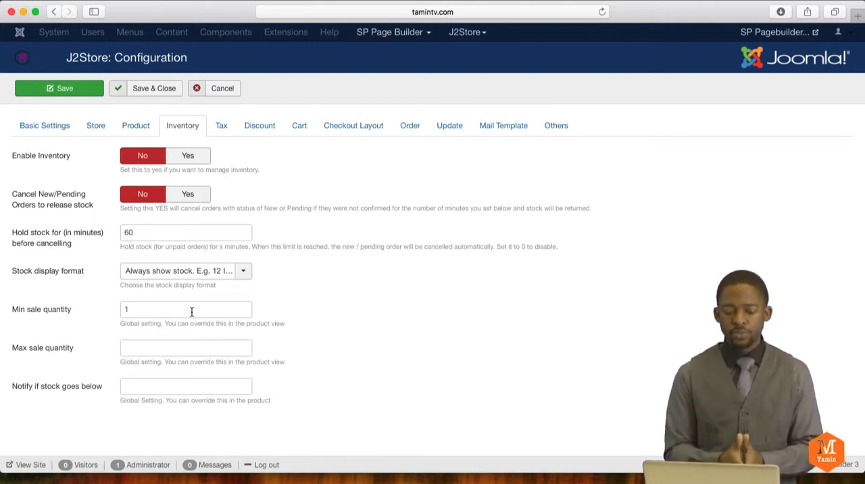
mouse_move(73, 334)
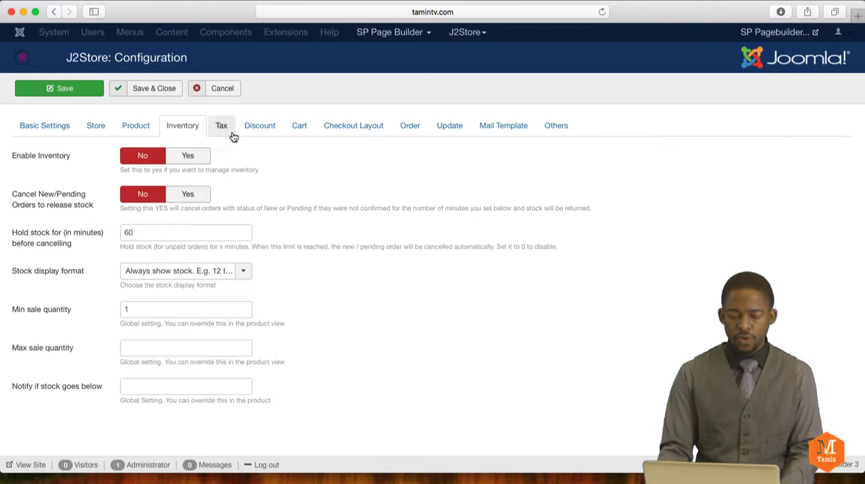
Show the Tax tab: prices exclusive of tax, calculated on billing address.
click(221, 125)
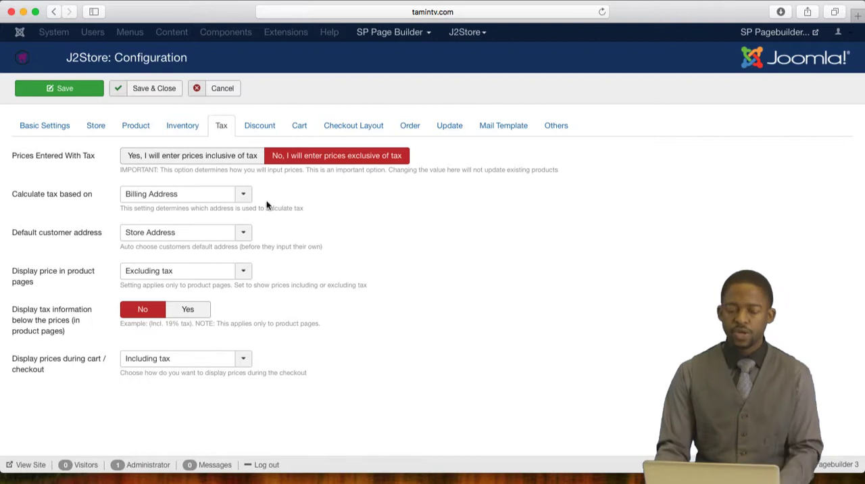
Show the Discount tab, where coupons and gift vouchers are disabled.
click(260, 125)
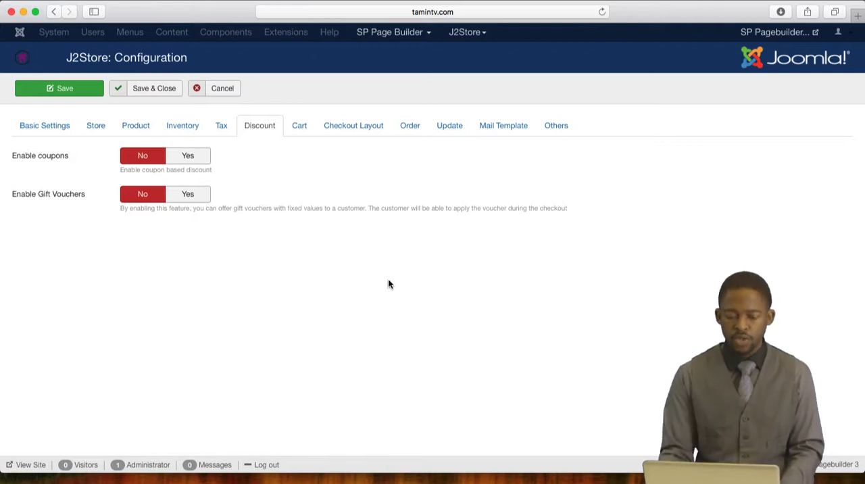
mouse_move(314, 308)
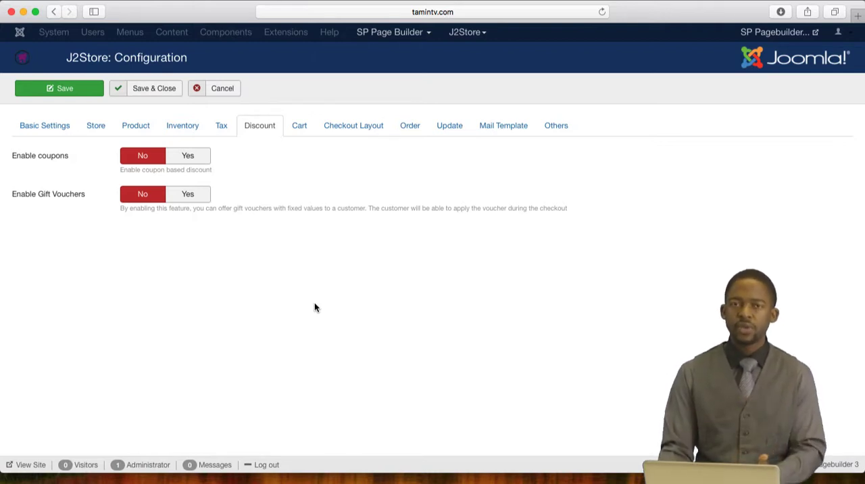
mouse_move(332, 307)
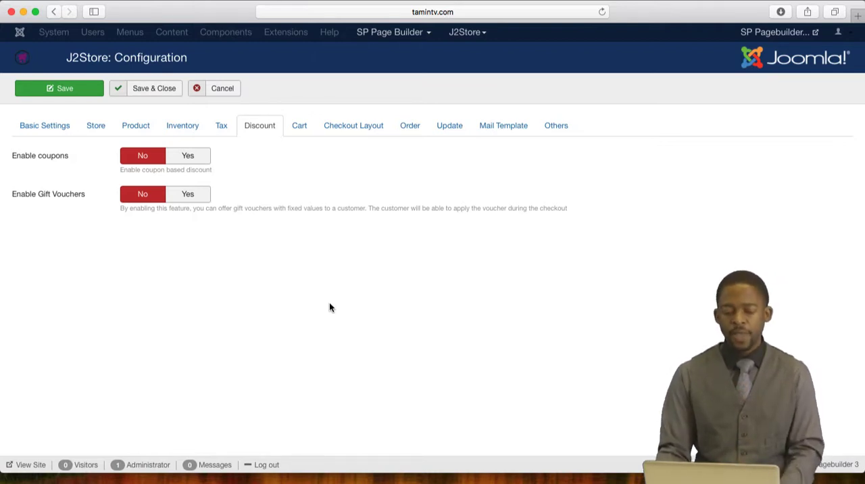
On the Cart tab, set Continue Shopping URL to 'Redirect to previous page'.
click(298, 125)
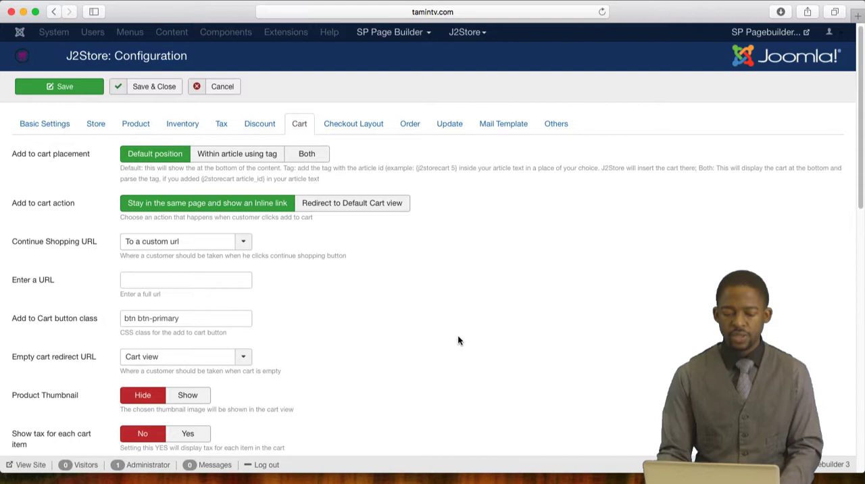
scroll(down, 3)
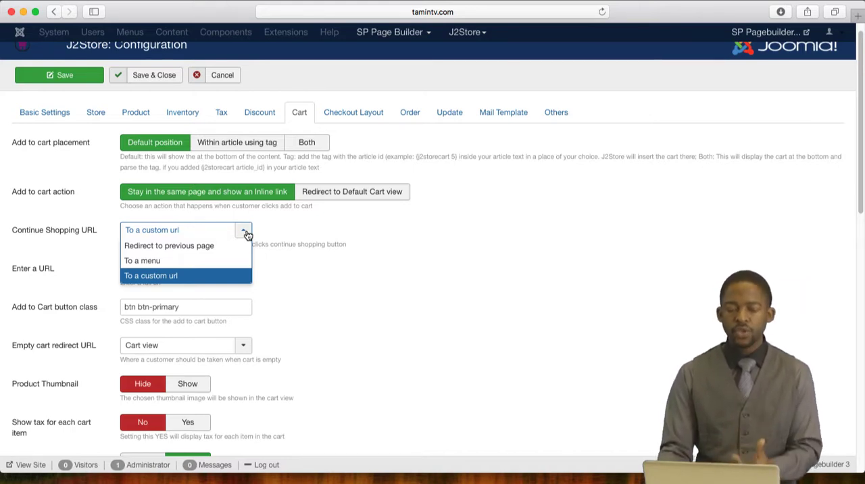
click(151, 275)
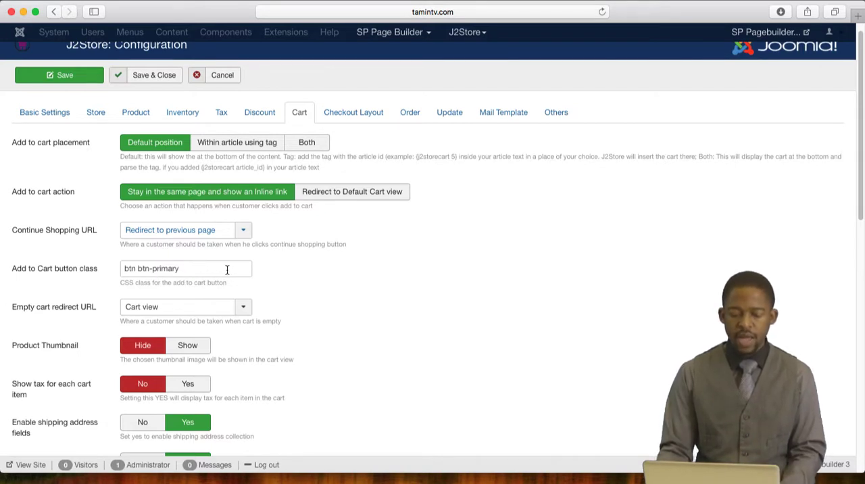
click(186, 268)
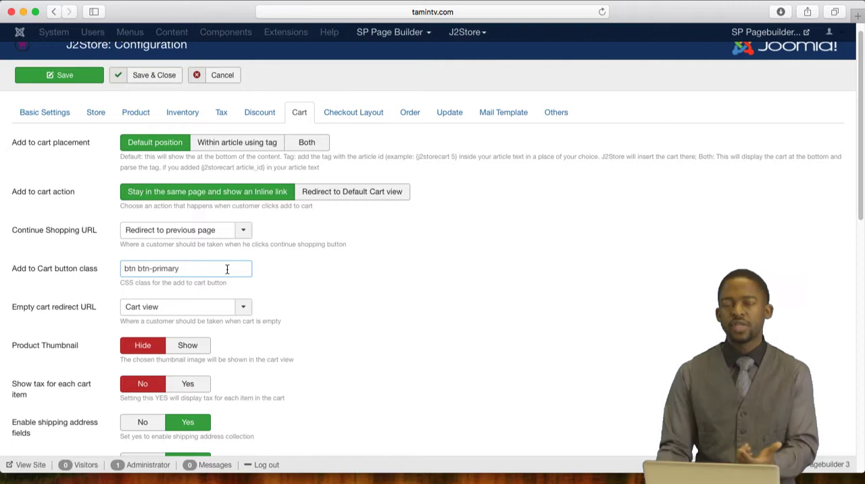
scroll(down, 3)
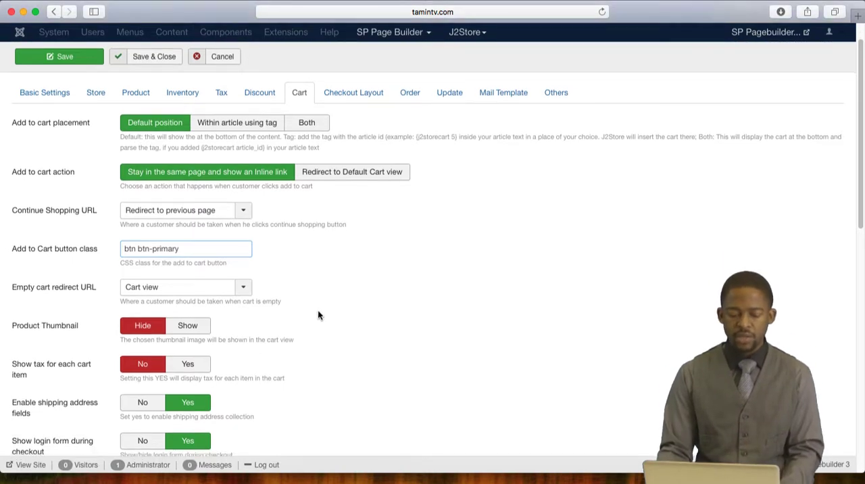
scroll(down, 3)
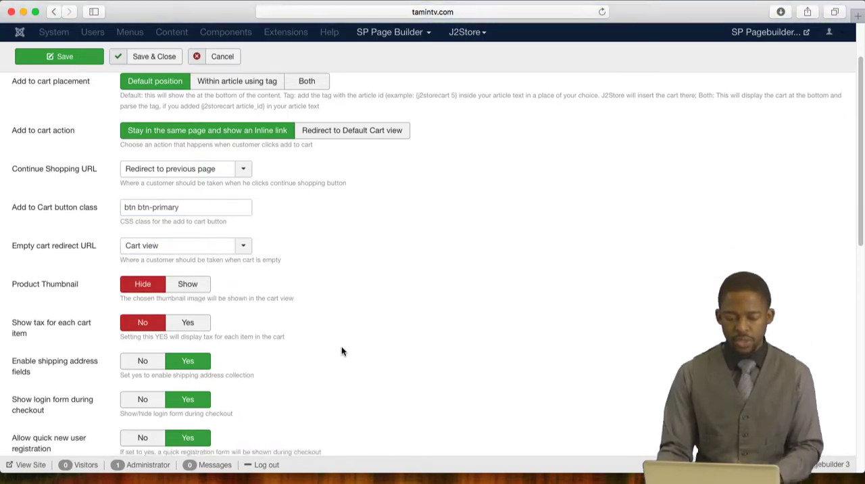
scroll(down, 3)
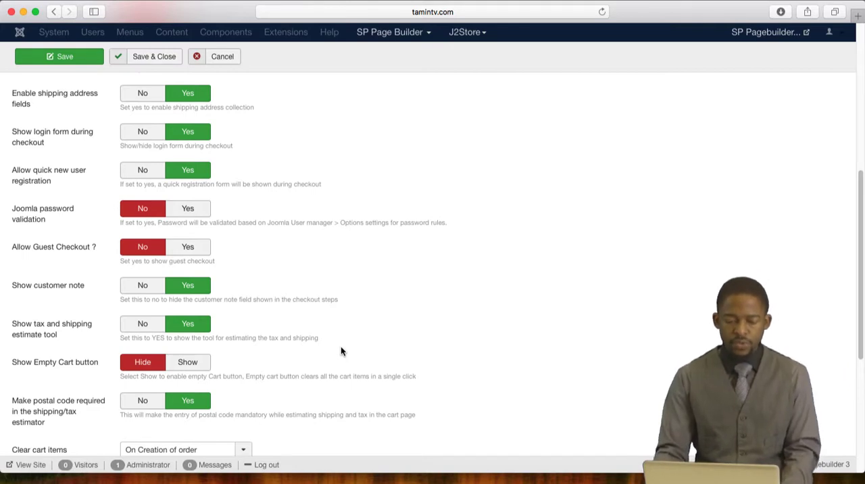
mouse_move(95, 269)
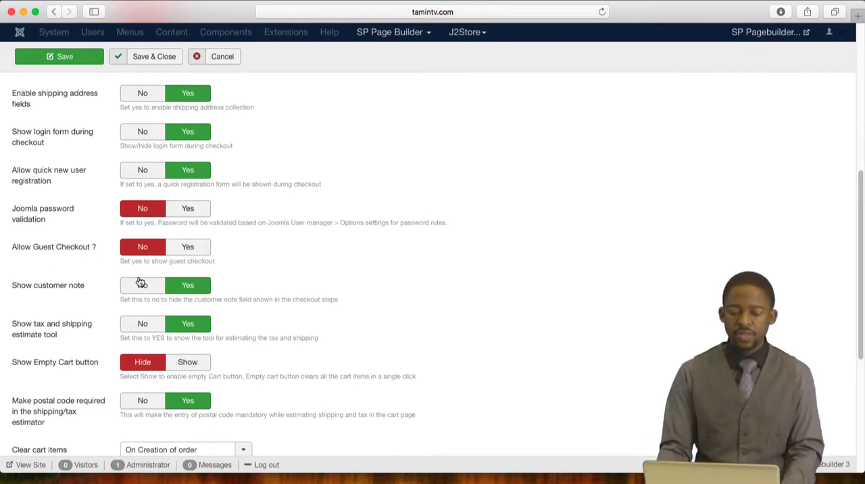
mouse_move(255, 276)
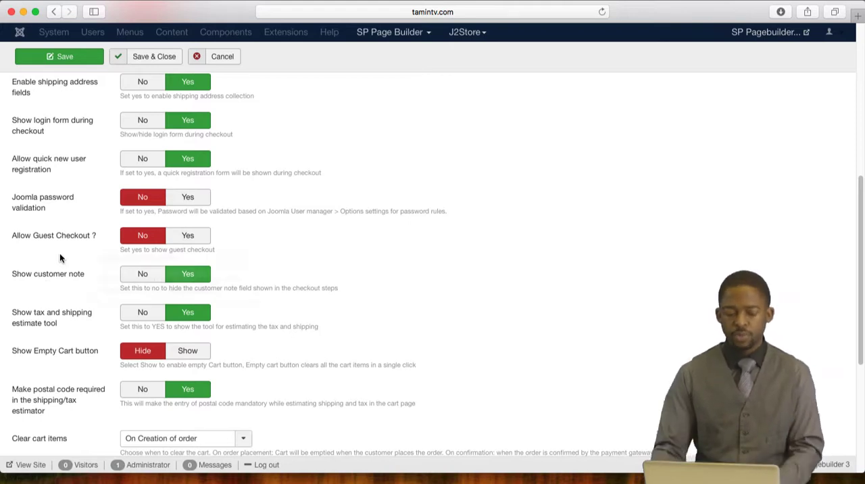
scroll(down, 3)
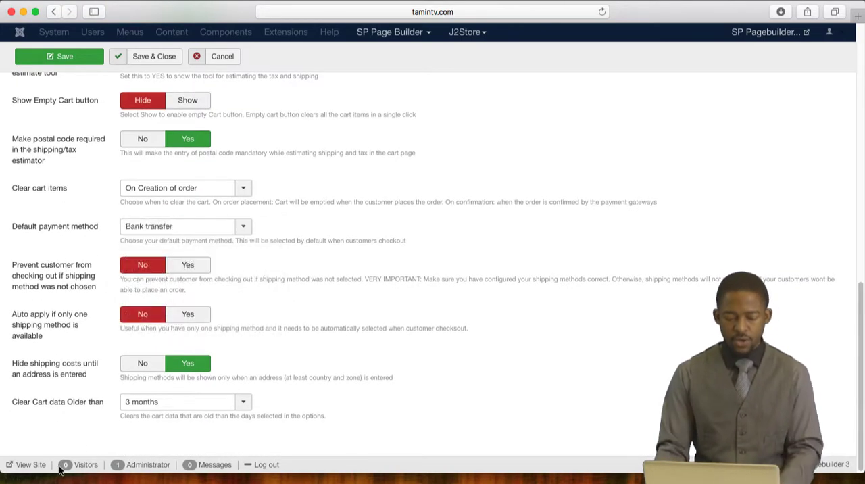
mouse_move(63, 425)
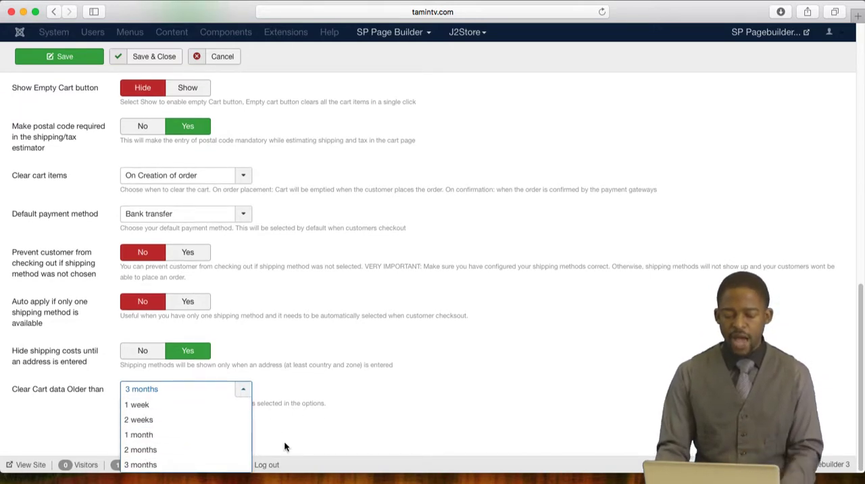
mouse_move(345, 408)
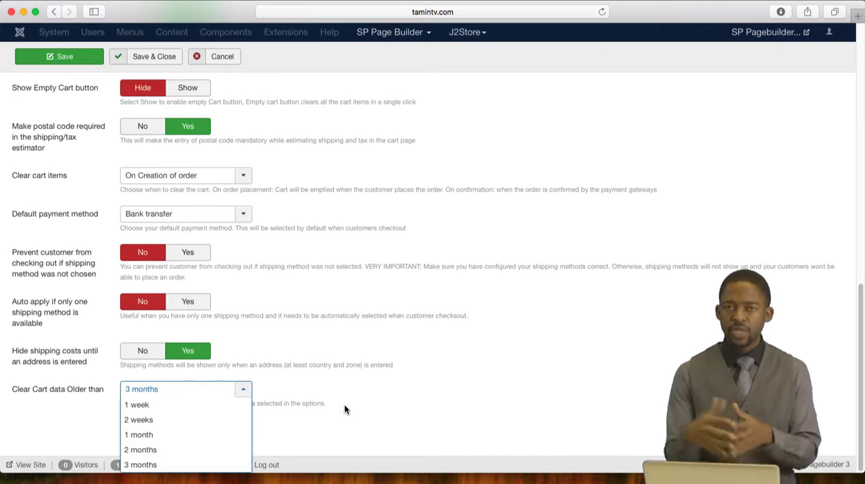
mouse_move(137, 404)
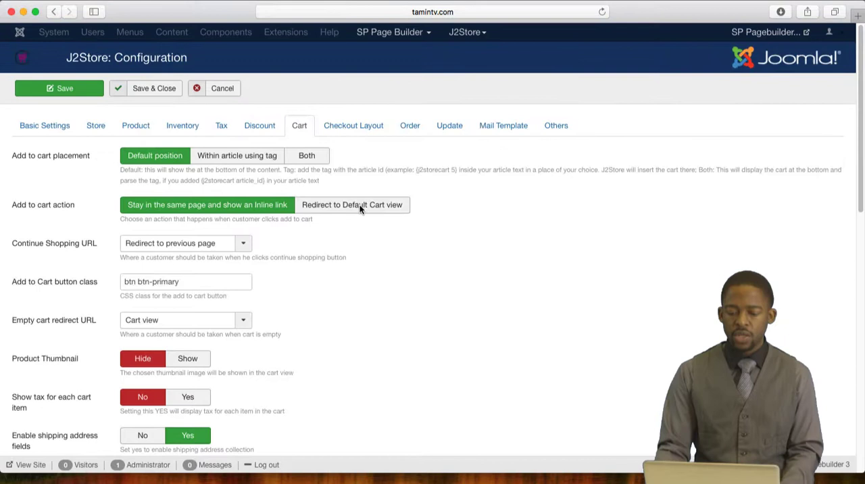
Glance at the Checkout Layout address templates, then show the Order settings.
click(352, 125)
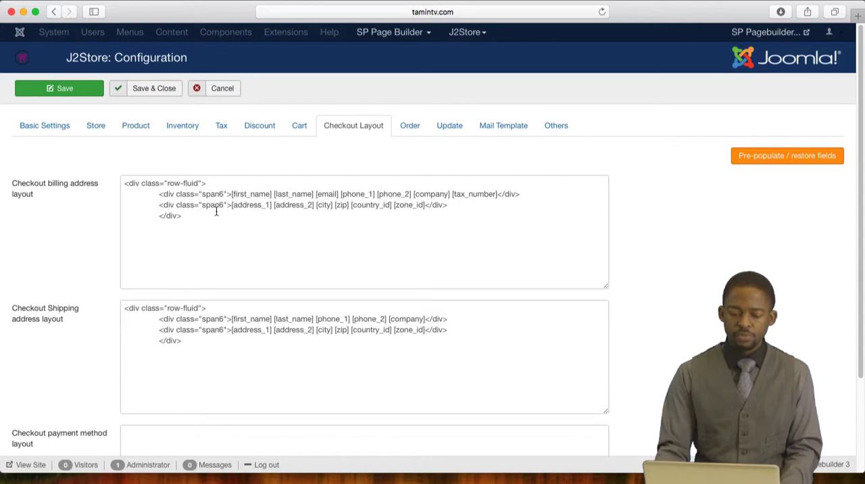
mouse_move(708, 254)
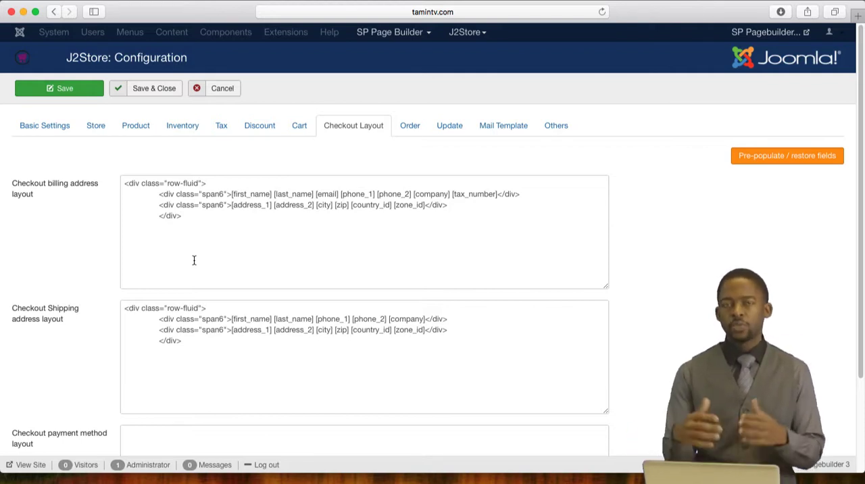
mouse_move(252, 173)
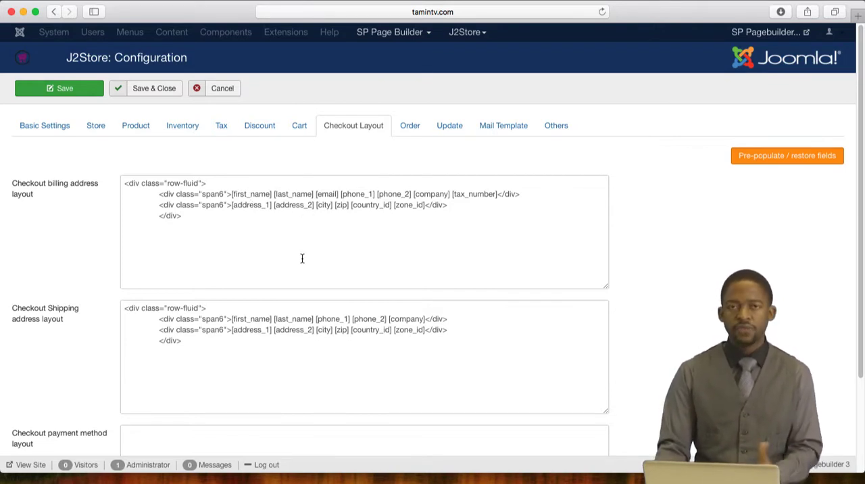
click(409, 125)
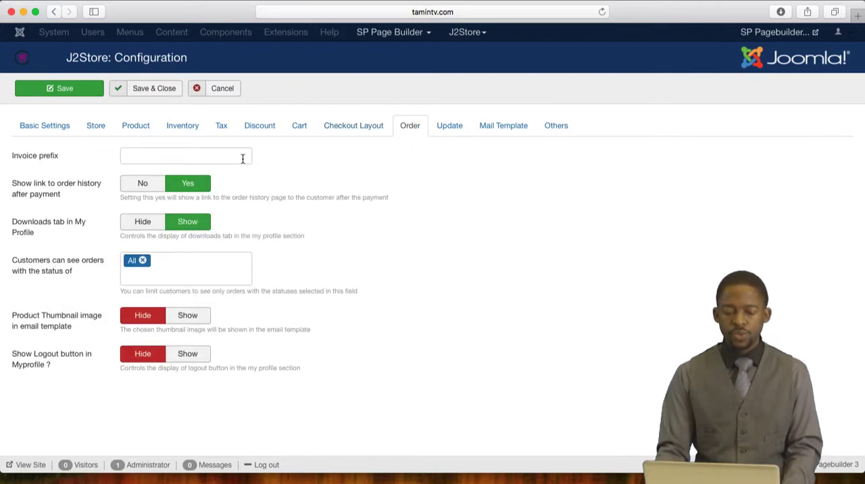
click(186, 156)
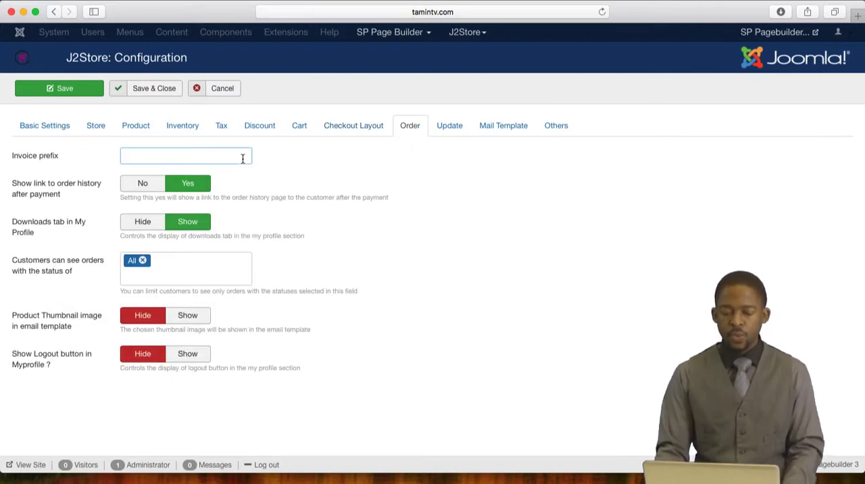
mouse_move(286, 174)
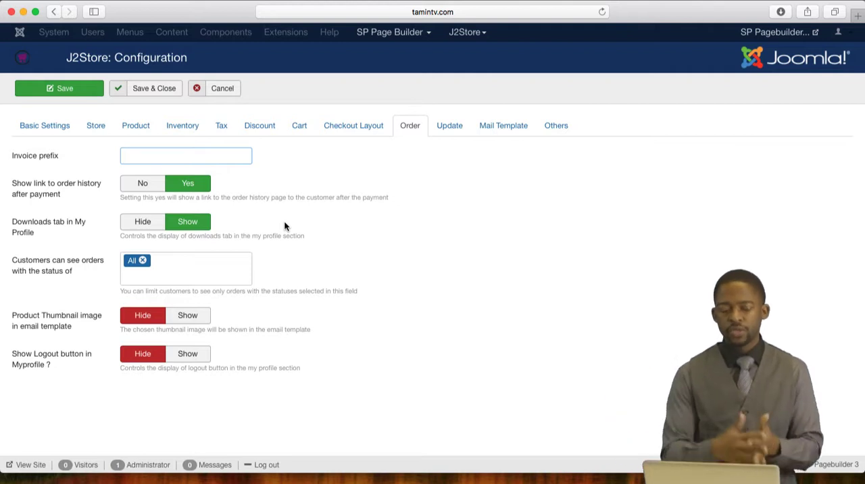
mouse_move(100, 257)
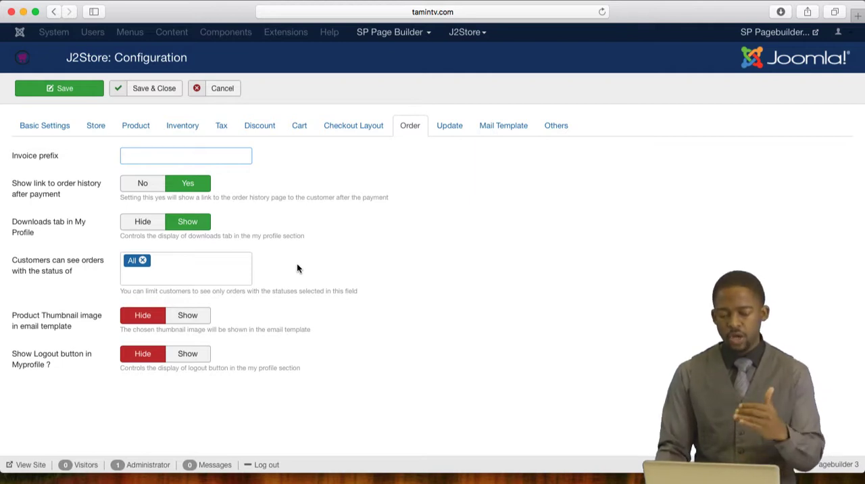
mouse_move(288, 264)
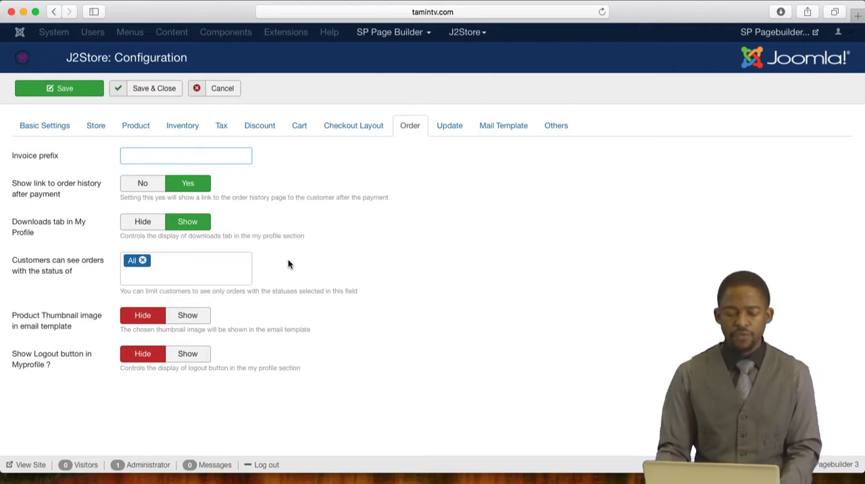
mouse_move(434, 292)
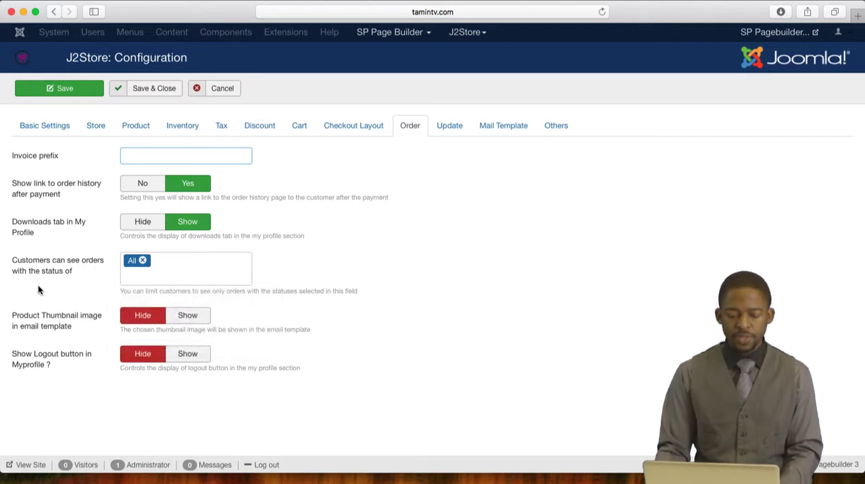
click(185, 268)
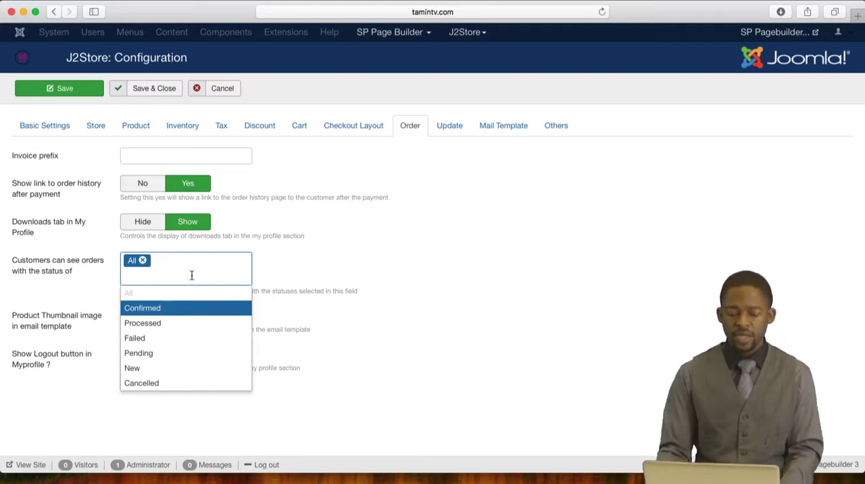
mouse_move(141, 322)
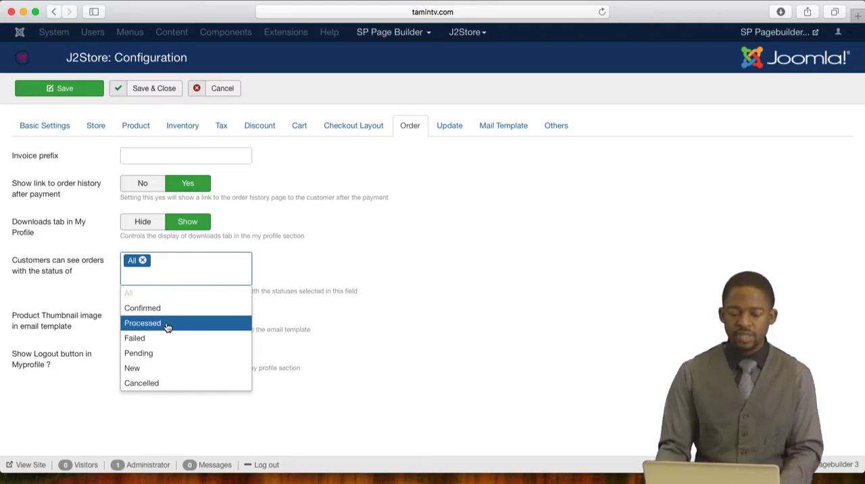
mouse_move(453, 262)
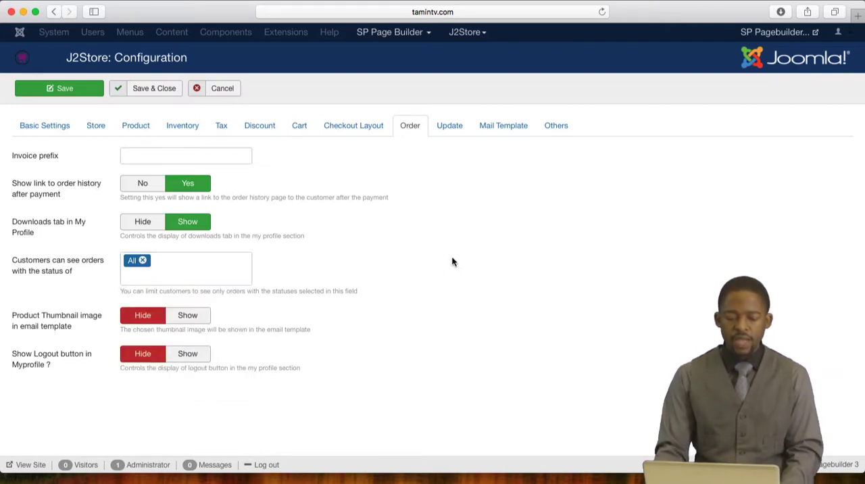
mouse_move(47, 326)
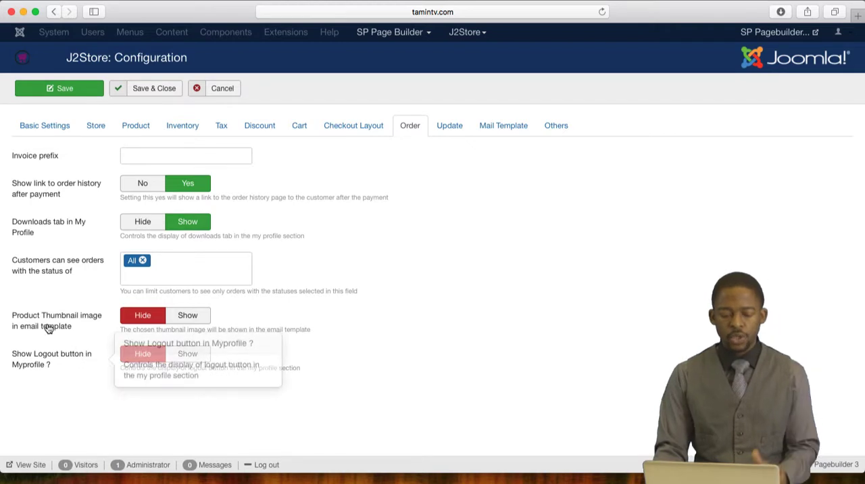
mouse_move(396, 322)
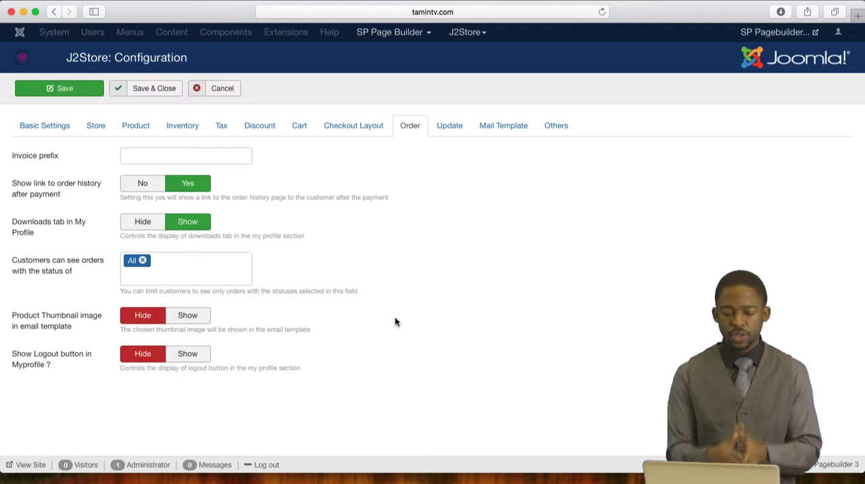
Show the Update tab with its empty Download ID field.
click(449, 125)
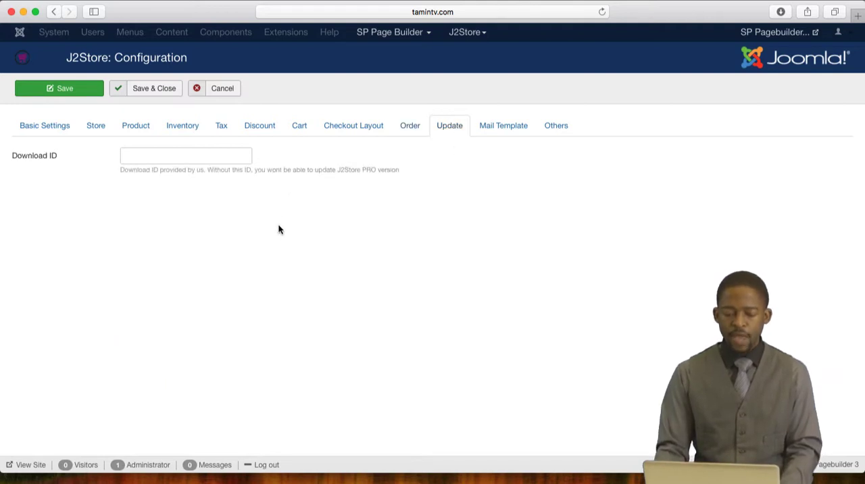
mouse_move(196, 201)
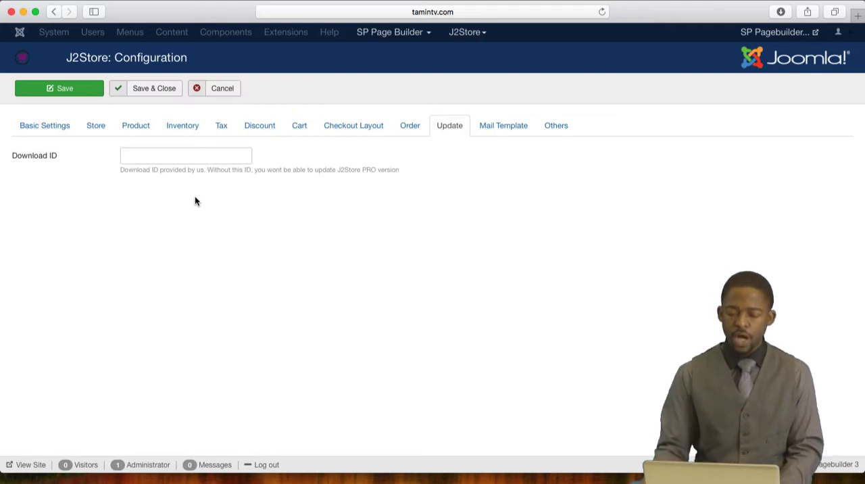
Show the Mail Template tab, where the default email template is set to Yes.
click(503, 125)
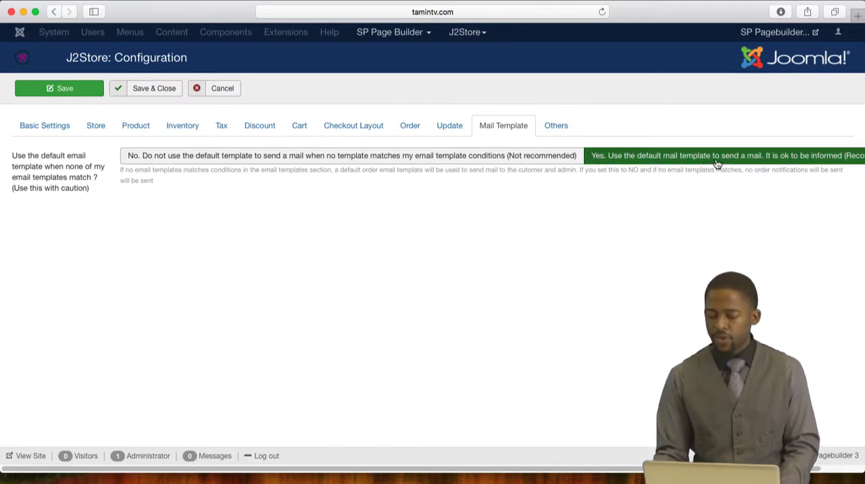
mouse_move(669, 247)
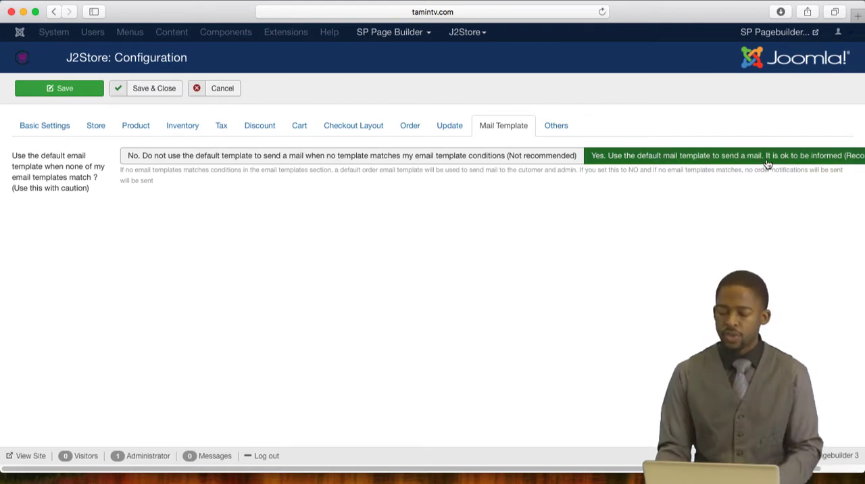
Switch to the Others tab to review the terms-and-conditions and Falang support options.
click(555, 125)
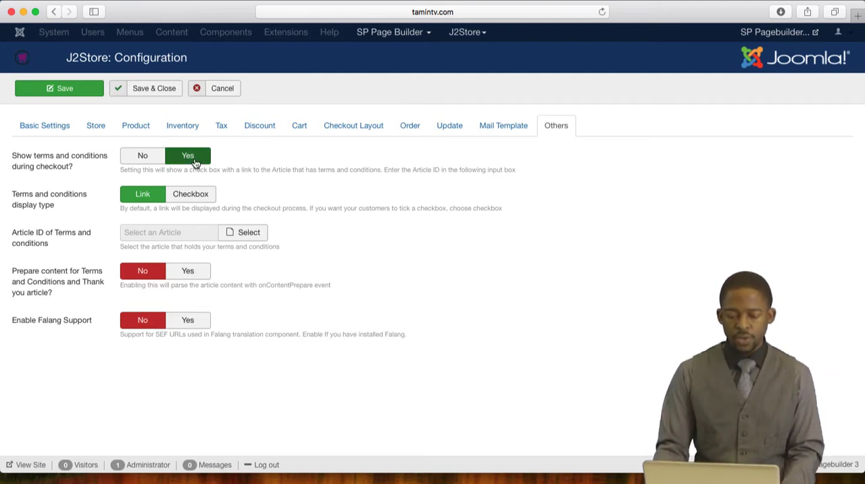
mouse_move(175, 244)
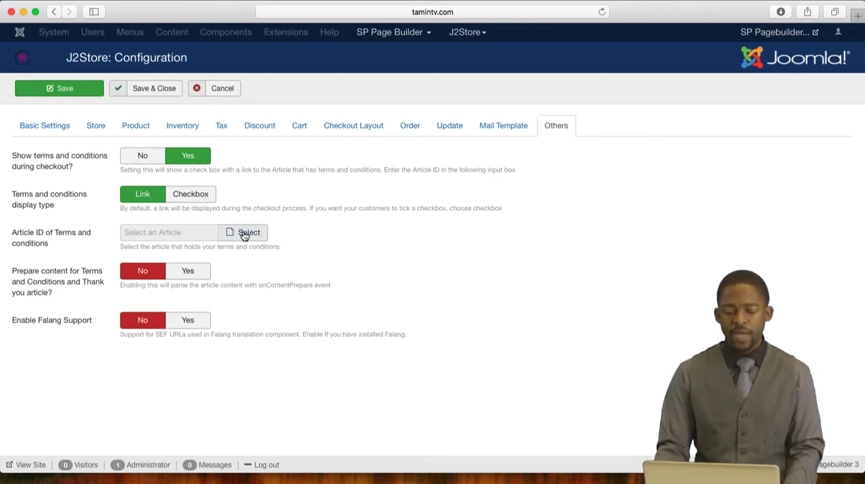
mouse_move(249, 232)
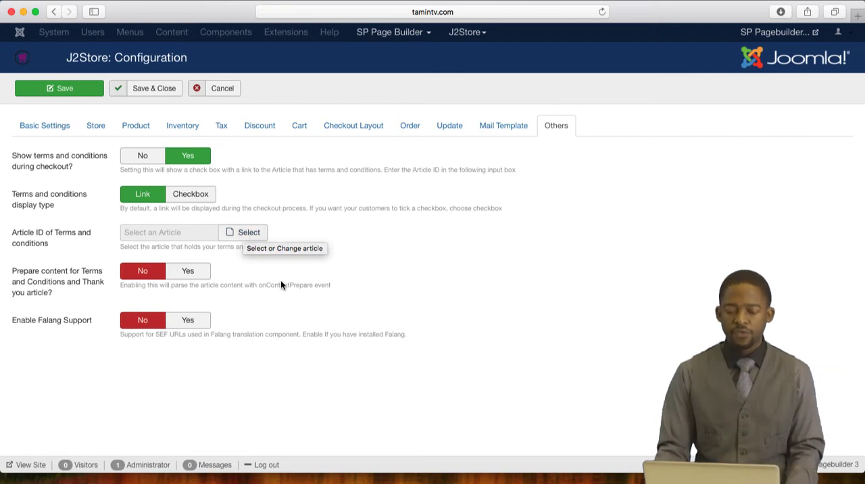
mouse_move(300, 270)
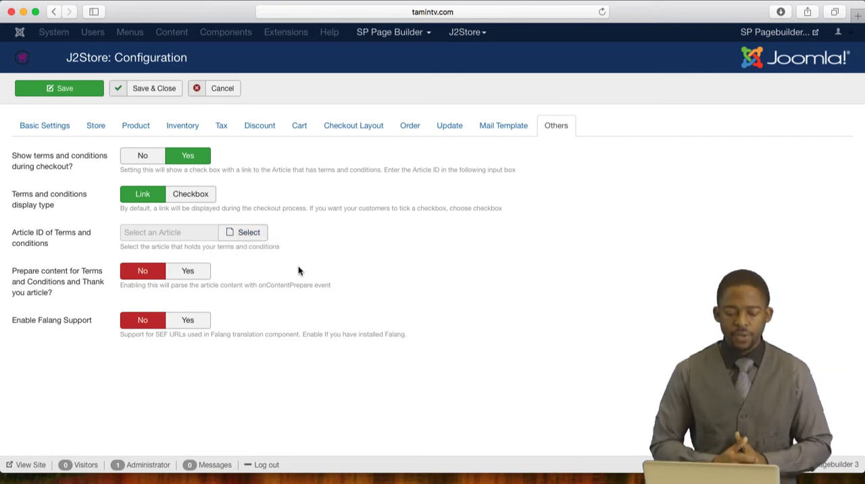